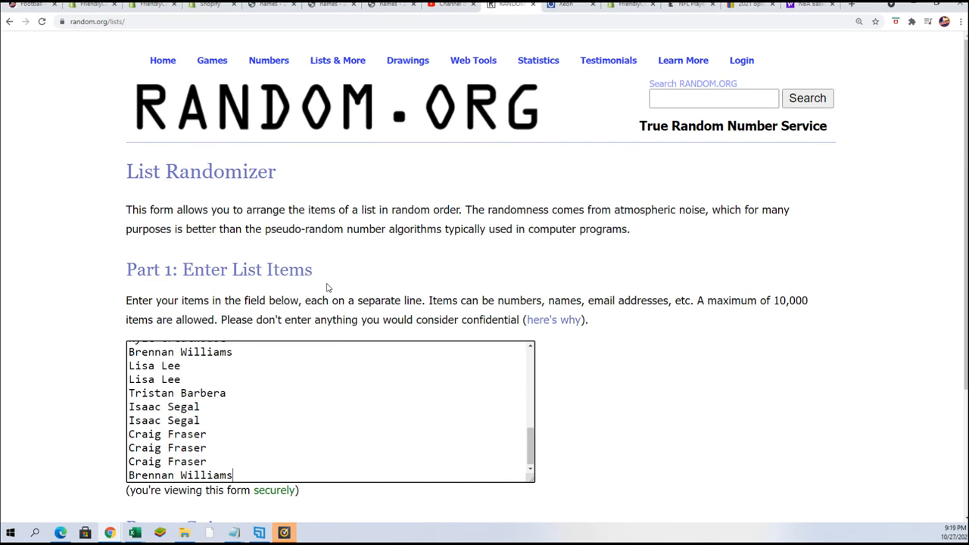
# Randomize the 32 owner names and reshuffle with Again! three more times.
pyautogui.scroll(-3)
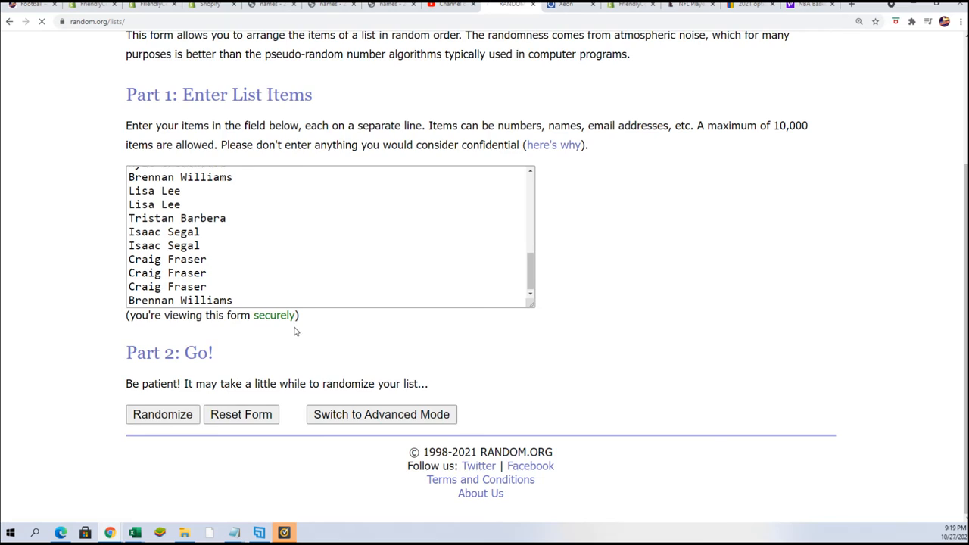
pyautogui.click(162, 414)
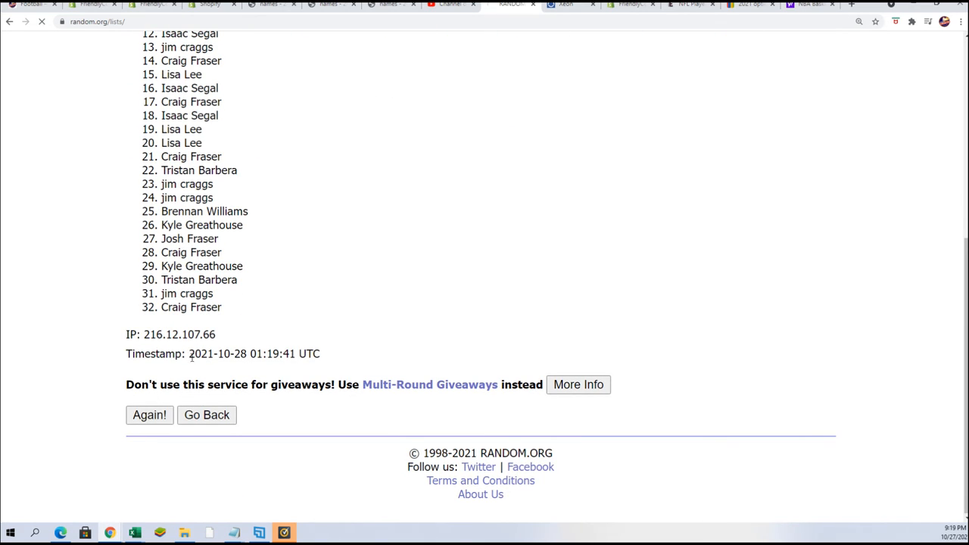
pyautogui.click(149, 415)
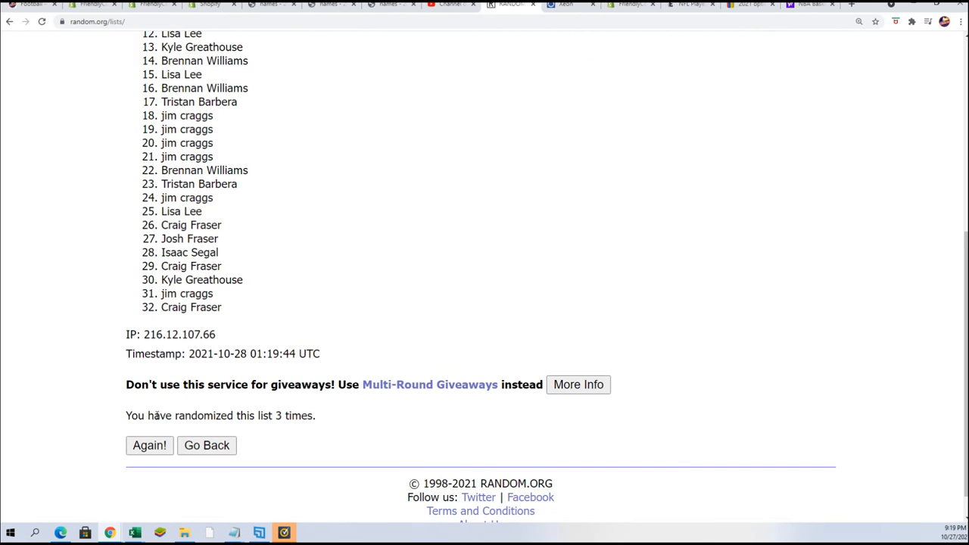
pyautogui.click(149, 445)
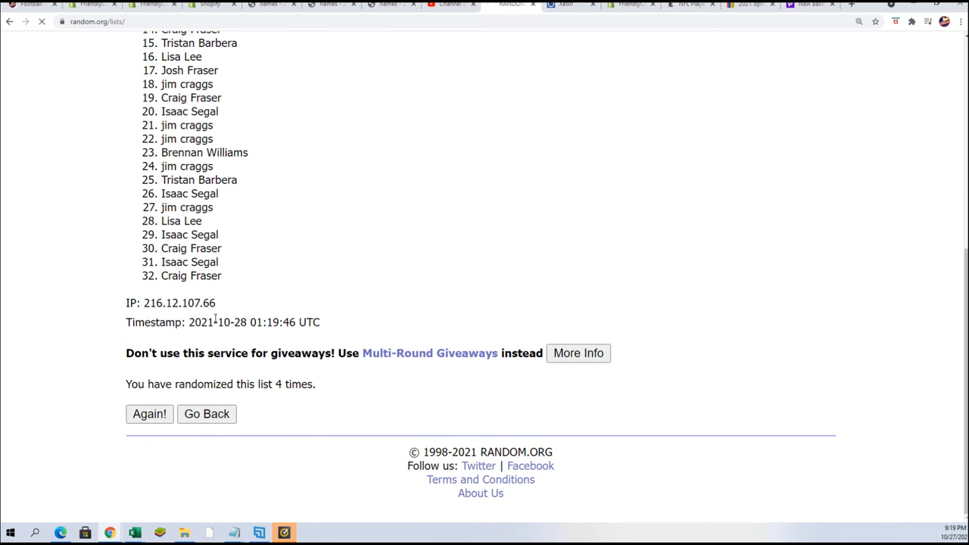
pyautogui.click(149, 414)
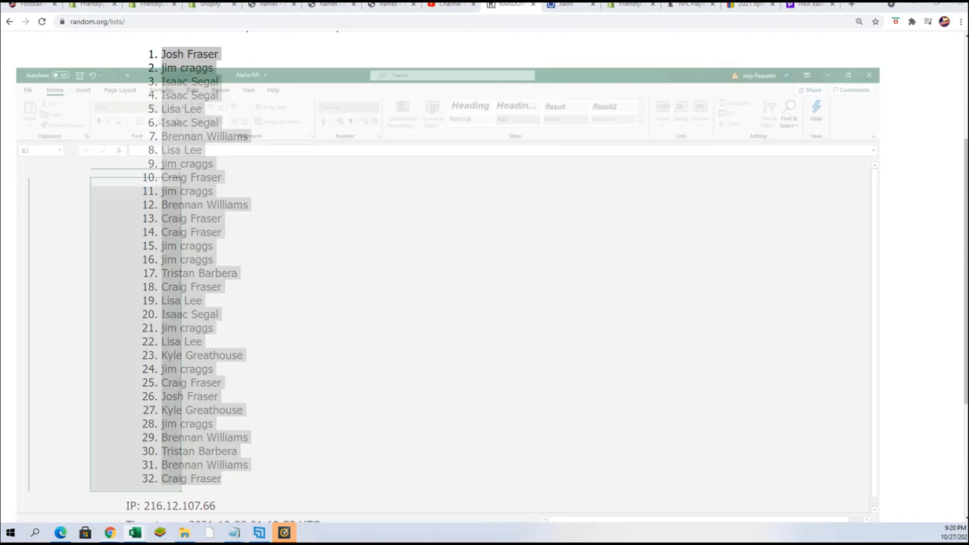
# Paste the shuffled owner names into A2 via Paste Special as Text.
pyautogui.rightClick(23, 124)
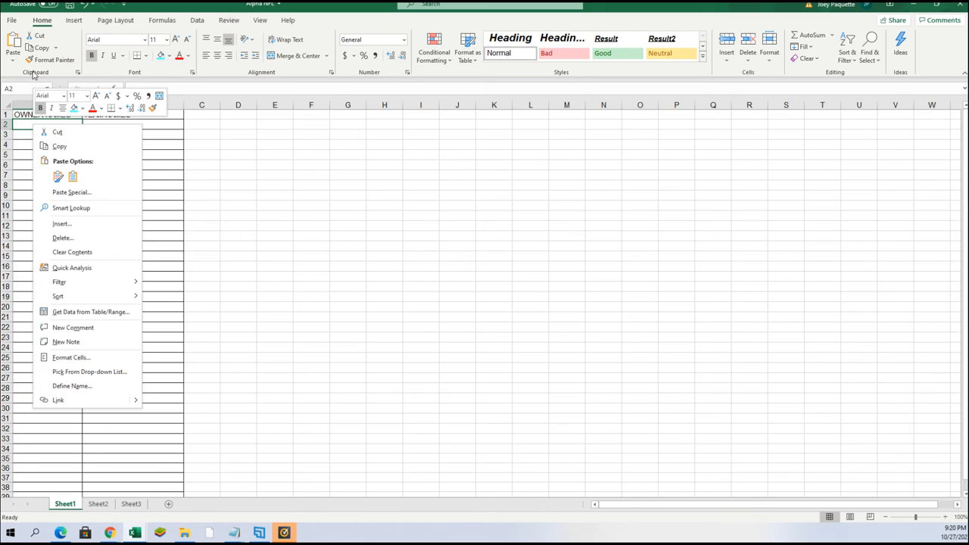
pyautogui.click(72, 192)
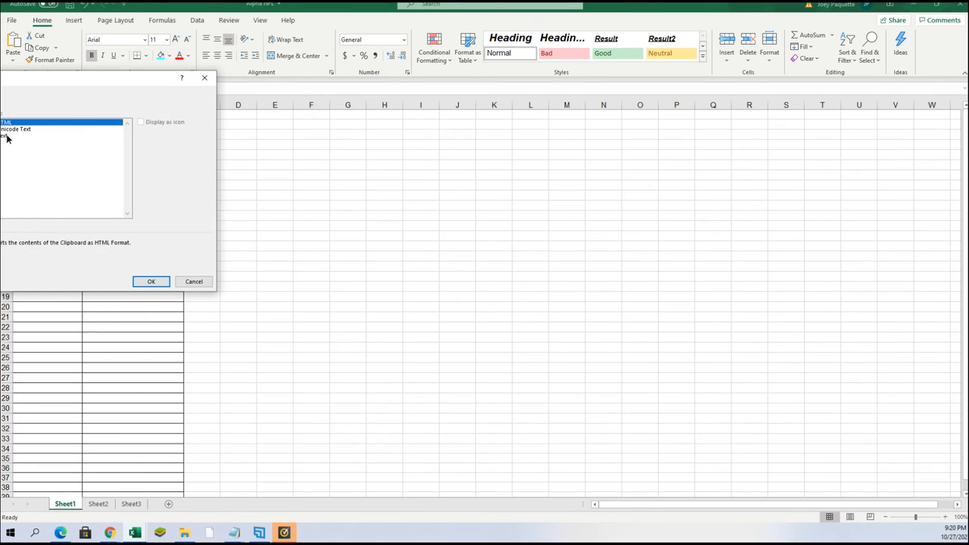
pyautogui.click(150, 280)
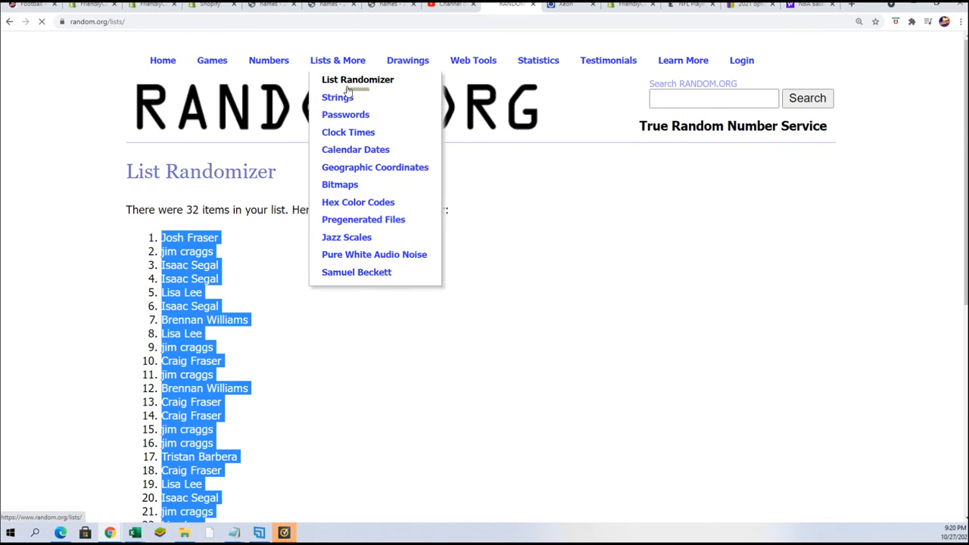
# Start a fresh List Randomizer with the 32 team names and reshuffle them six times.
pyautogui.click(357, 79)
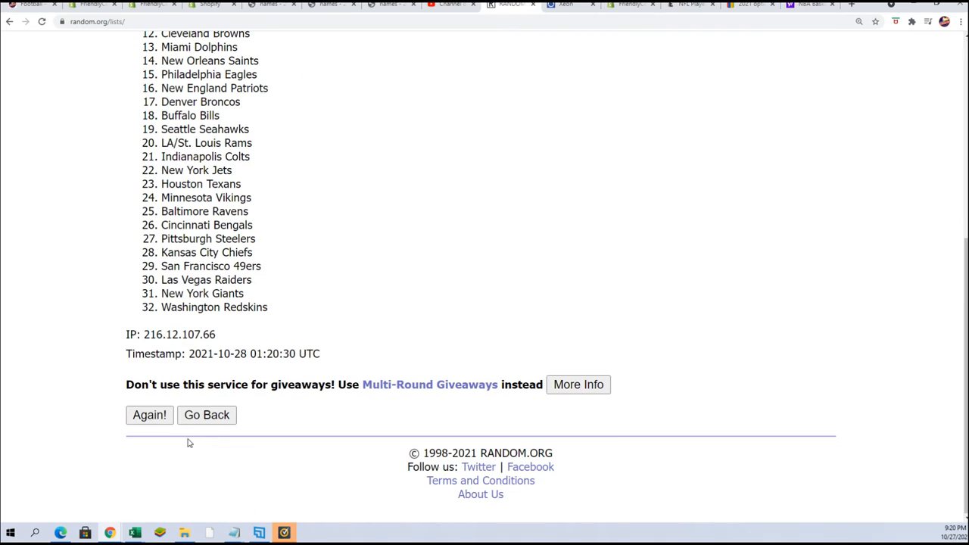
pyautogui.click(149, 414)
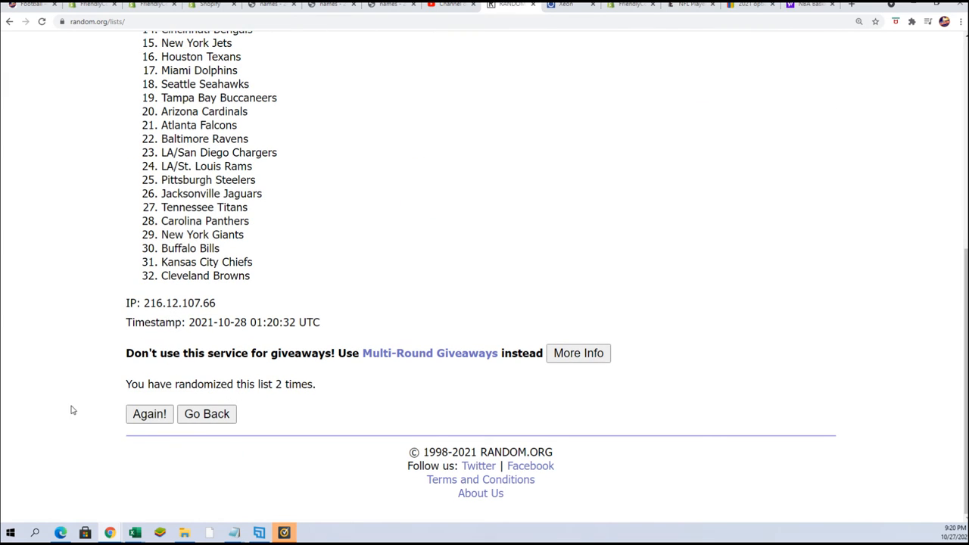
pyautogui.click(150, 414)
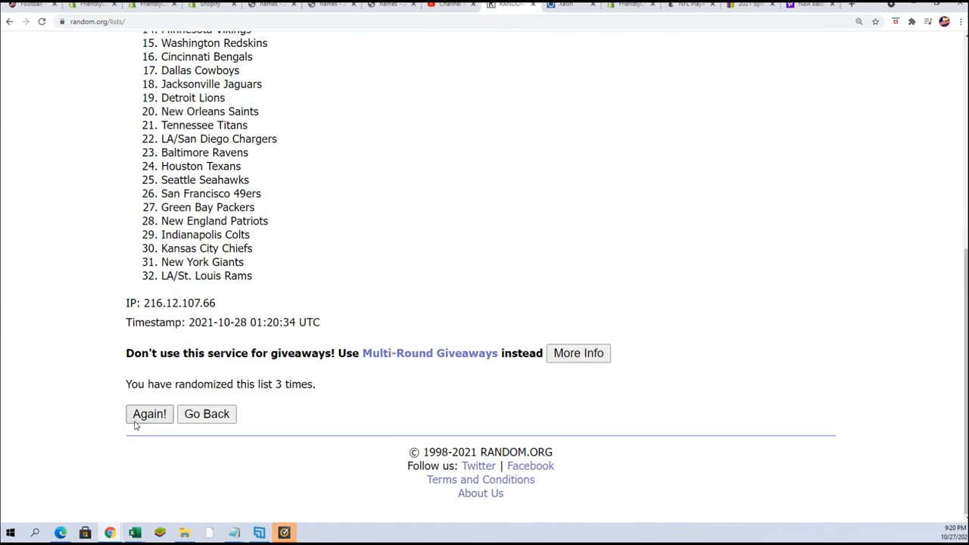
pyautogui.click(149, 414)
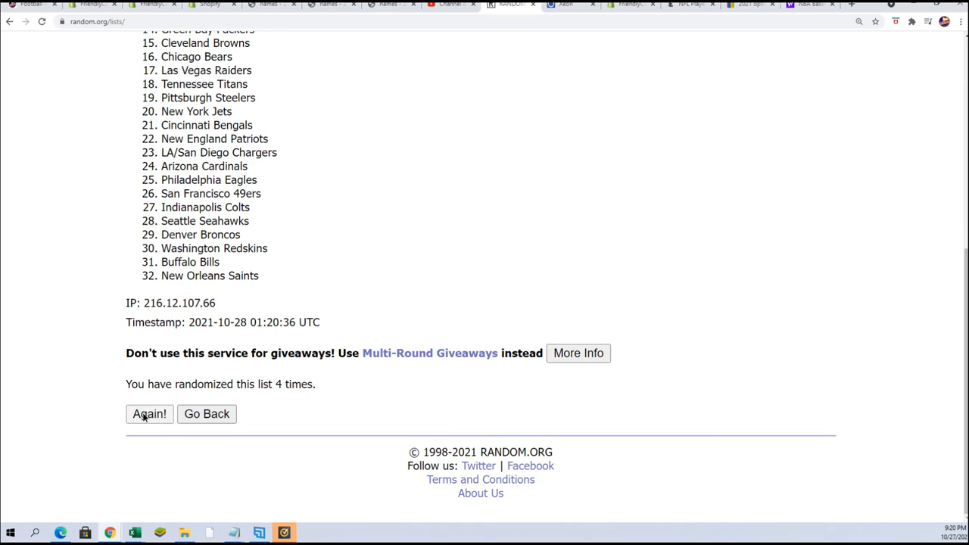
pyautogui.click(149, 413)
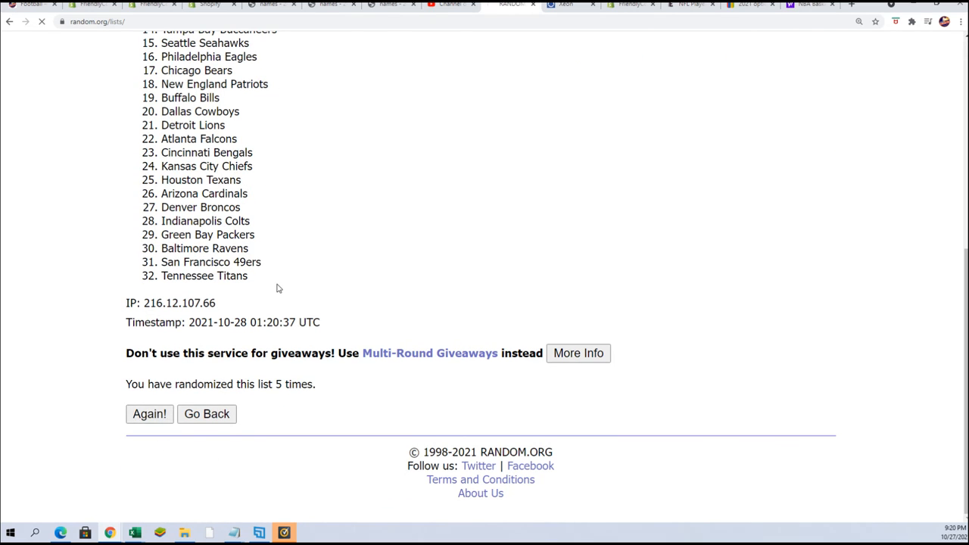
pyautogui.click(149, 414)
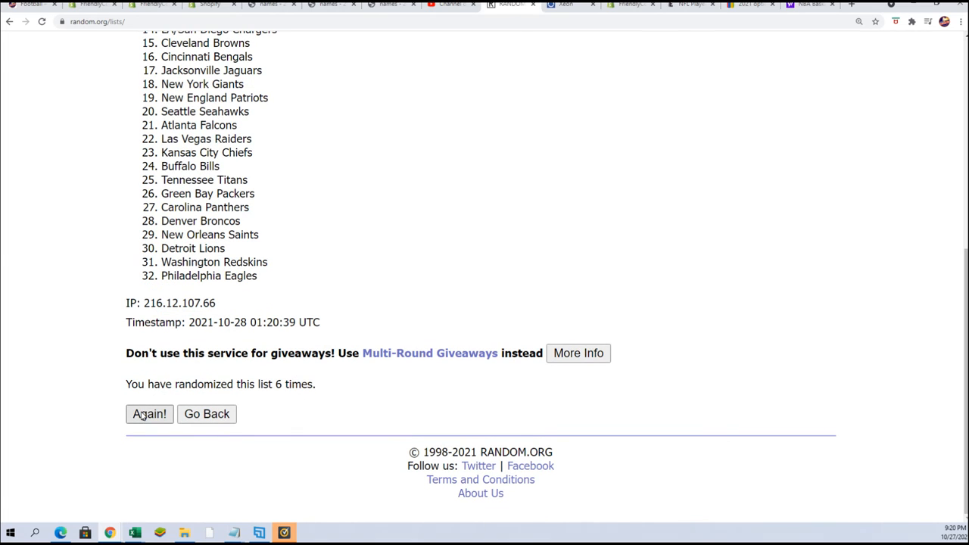
pyautogui.click(149, 413)
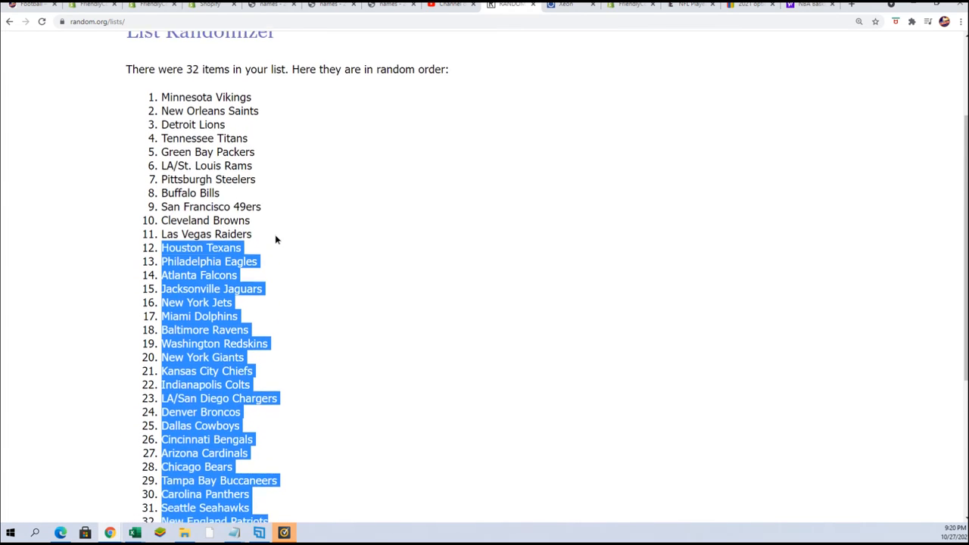
# Copy the shuffled team names and paste them into B2 as plain text.
pyautogui.rightClick(204, 149)
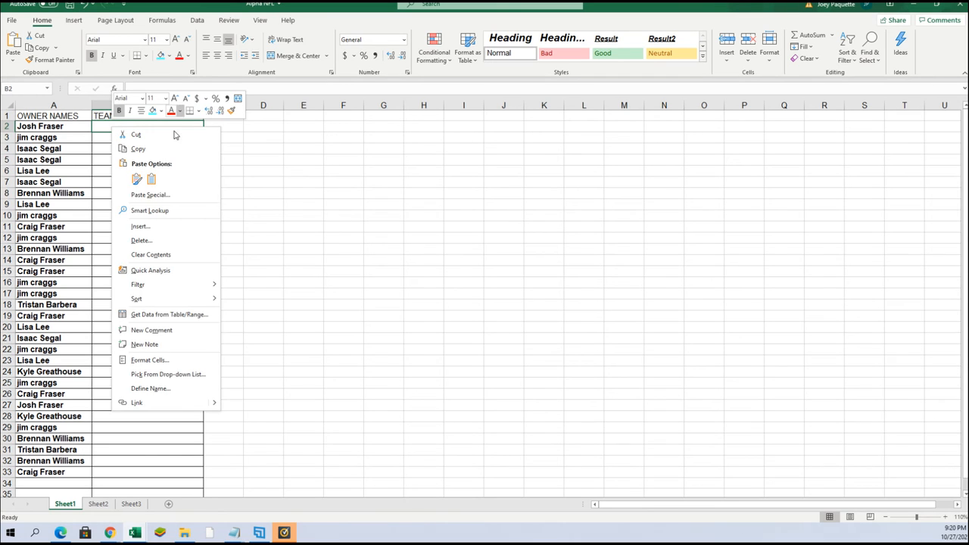
pyautogui.click(149, 195)
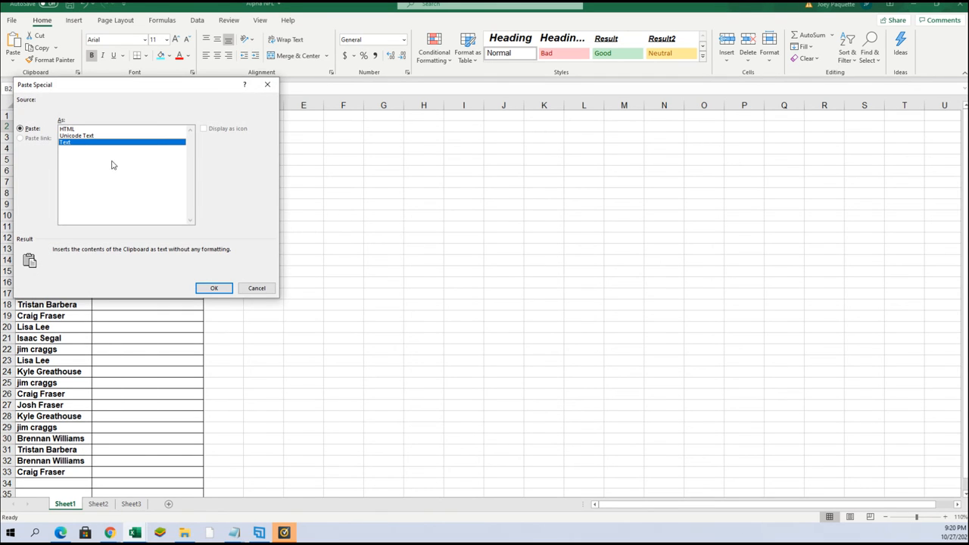
pyautogui.click(214, 287)
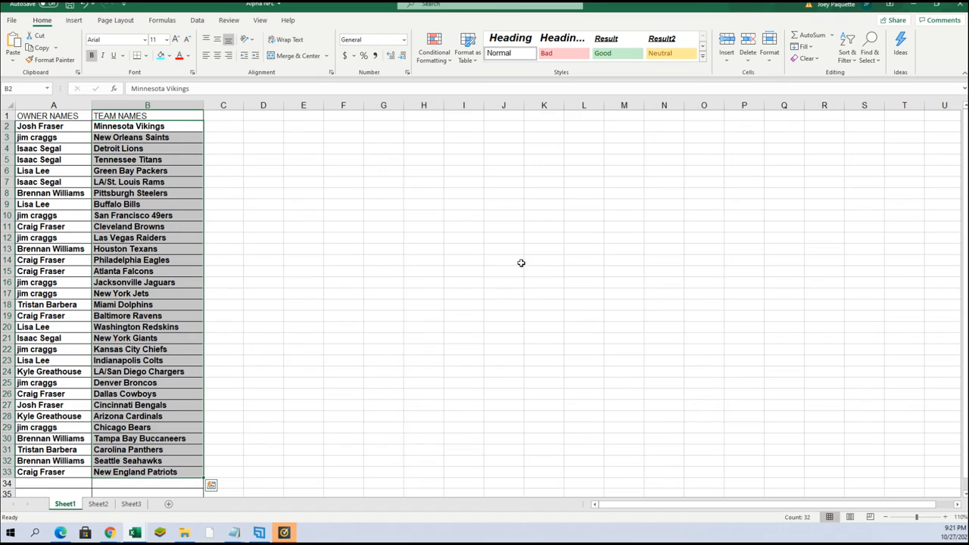
pyautogui.moveTo(454, 217)
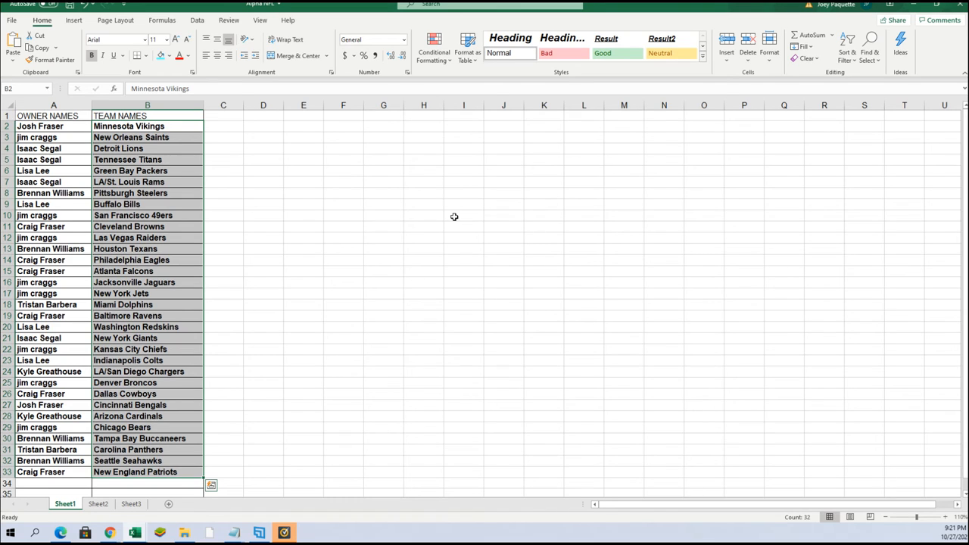
pyautogui.moveTo(209, 266)
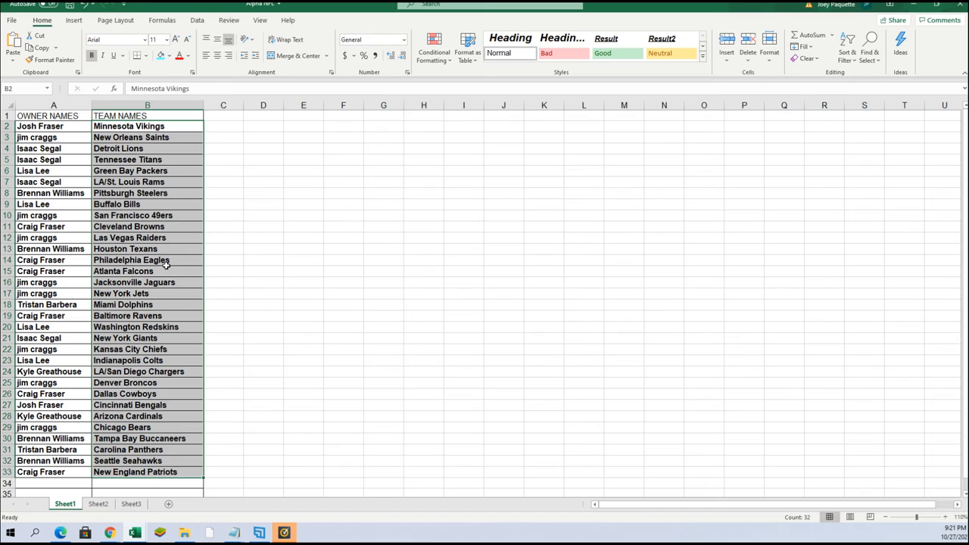
pyautogui.click(123, 271)
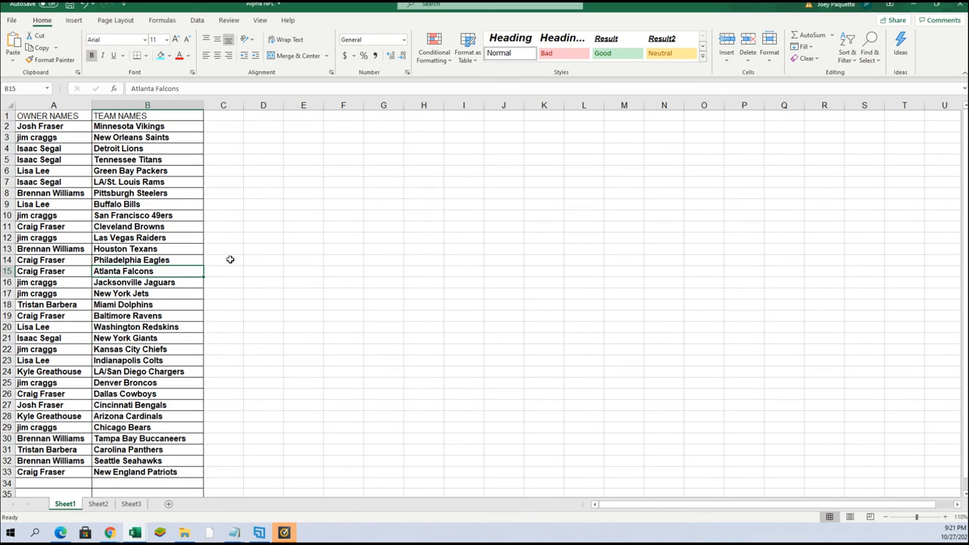
pyautogui.moveTo(263, 294)
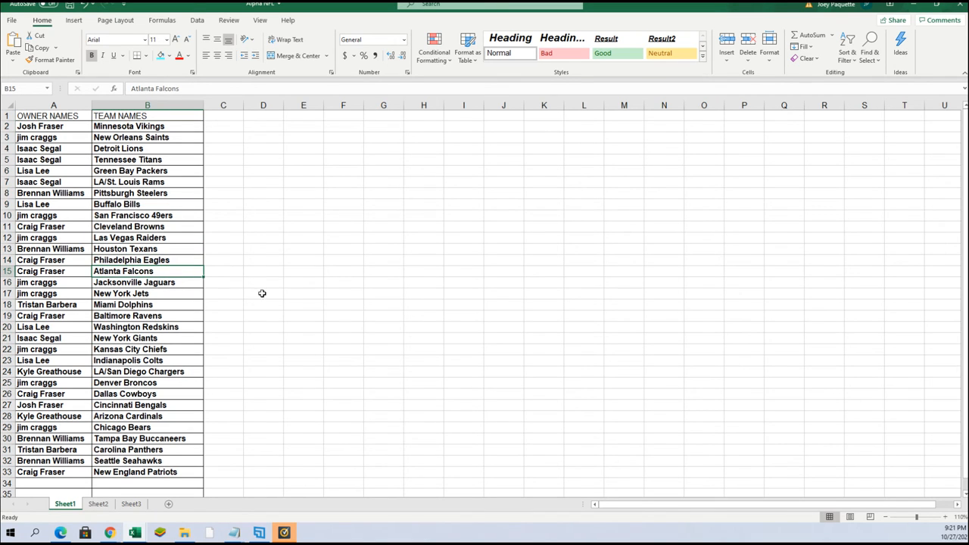
pyautogui.moveTo(156, 371)
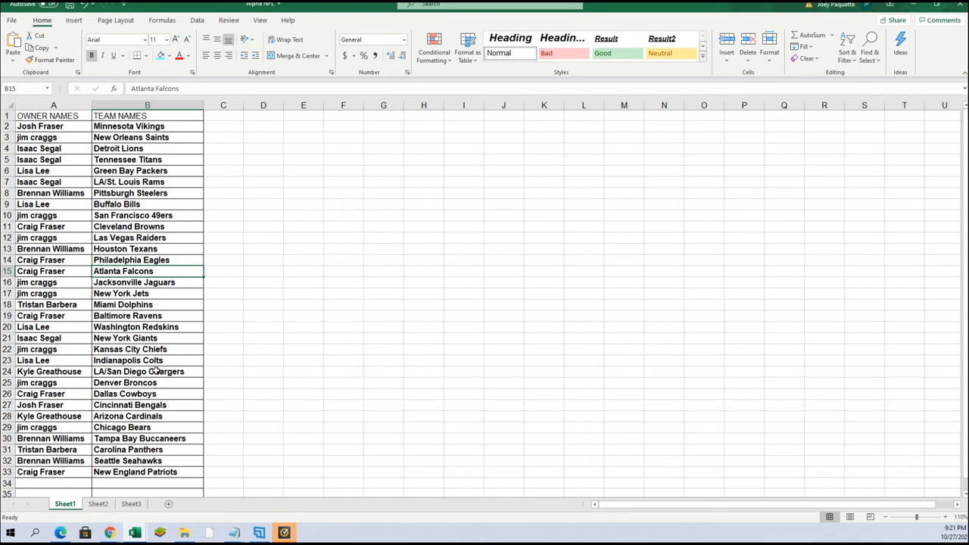
pyautogui.click(138, 371)
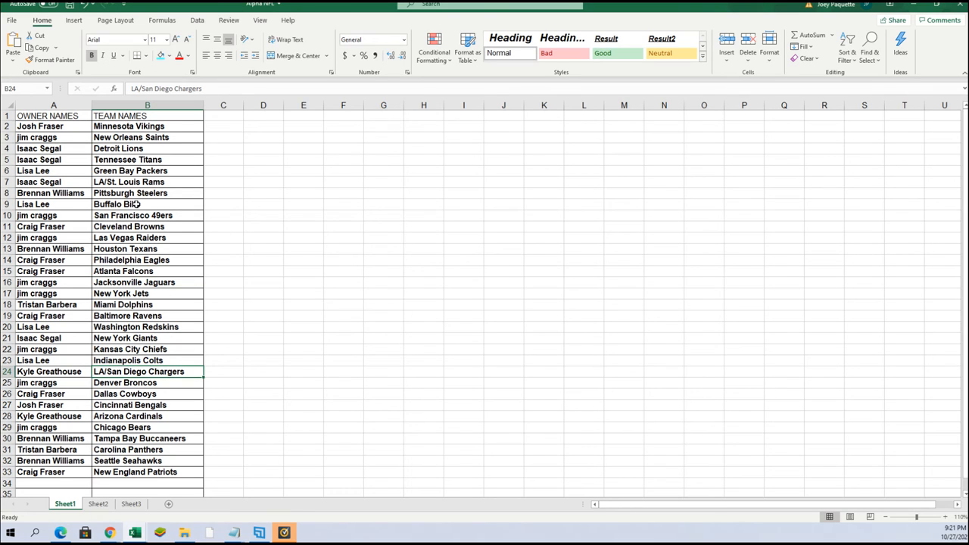
pyautogui.moveTo(104, 430)
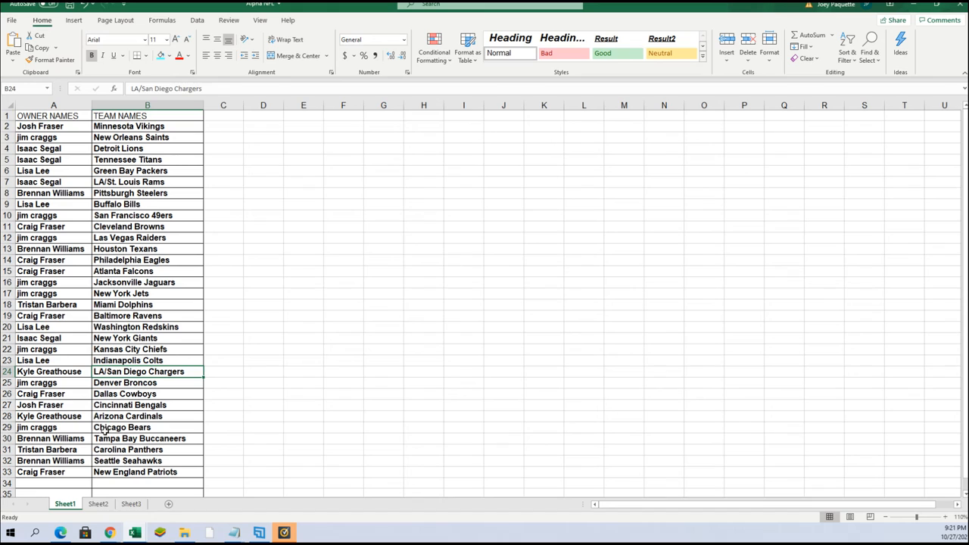
pyautogui.click(53, 405)
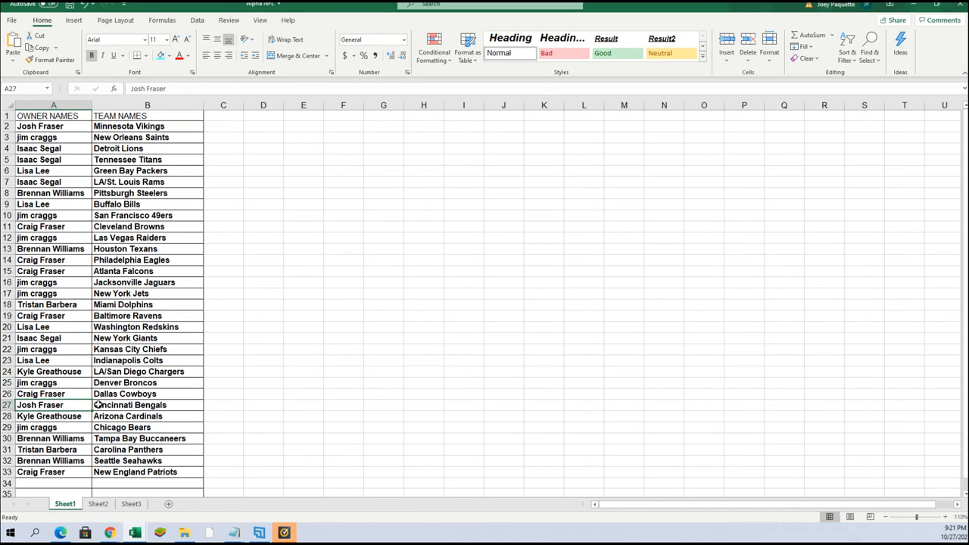
pyautogui.click(147, 405)
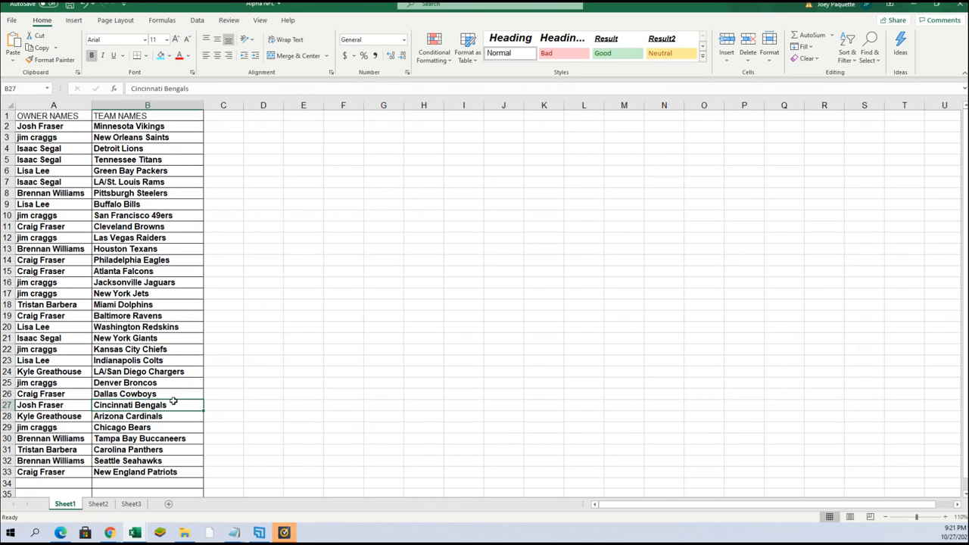
pyautogui.moveTo(174, 408)
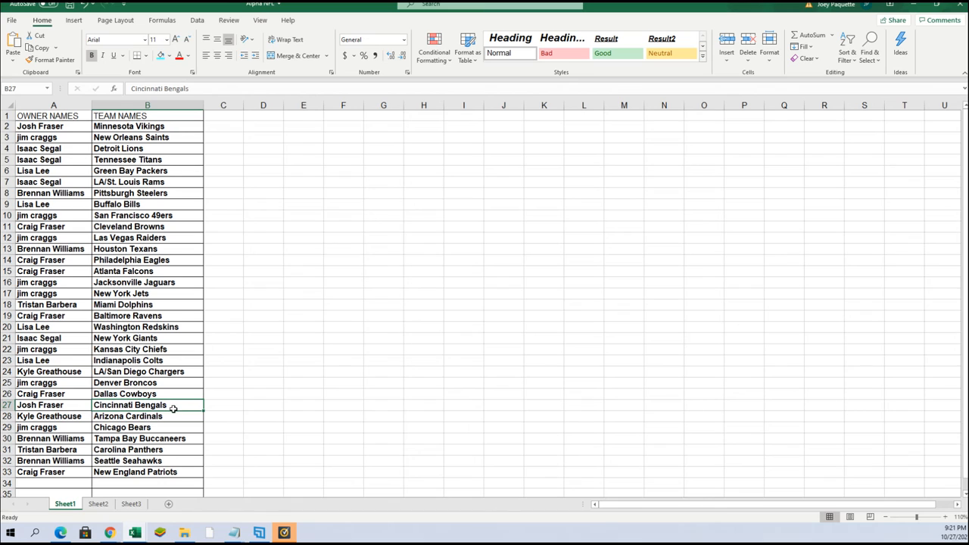
pyautogui.moveTo(163, 314)
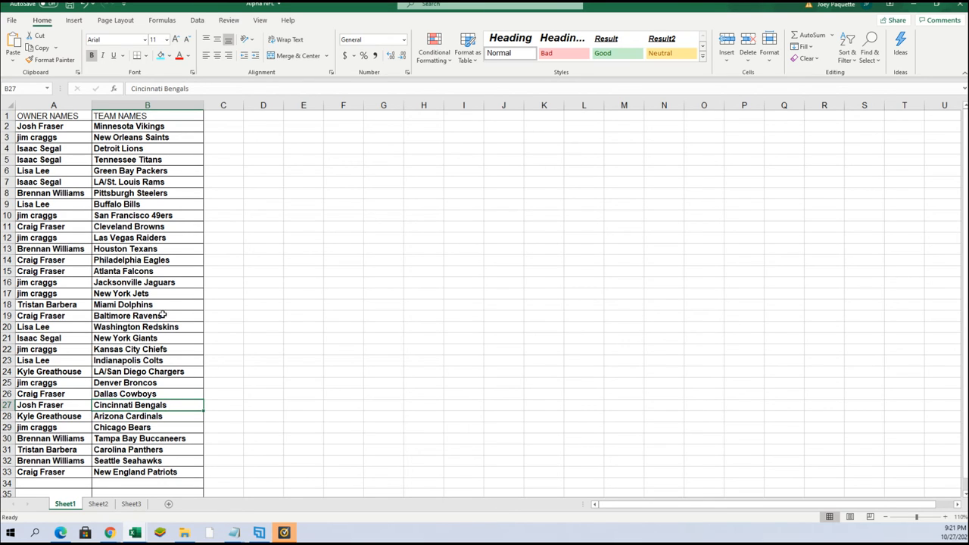
pyautogui.moveTo(815, 445)
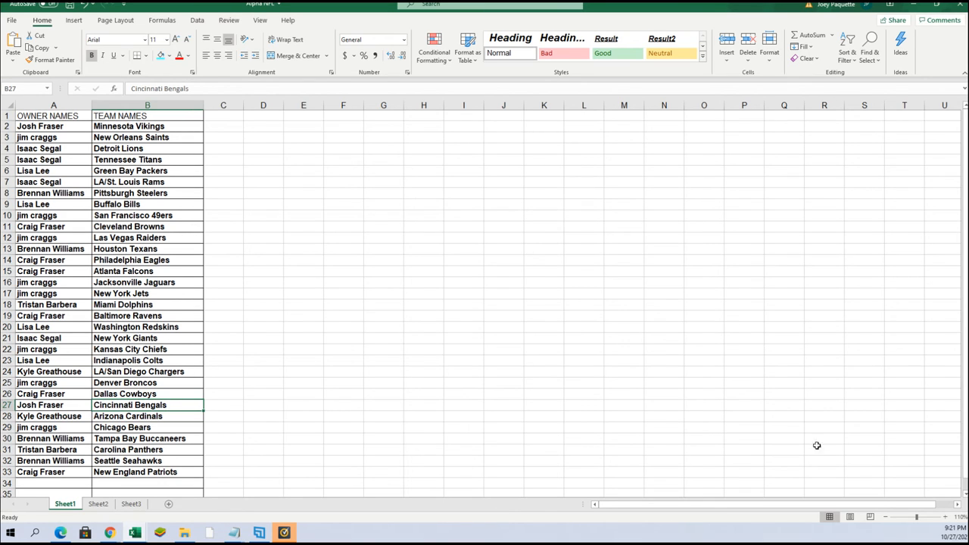